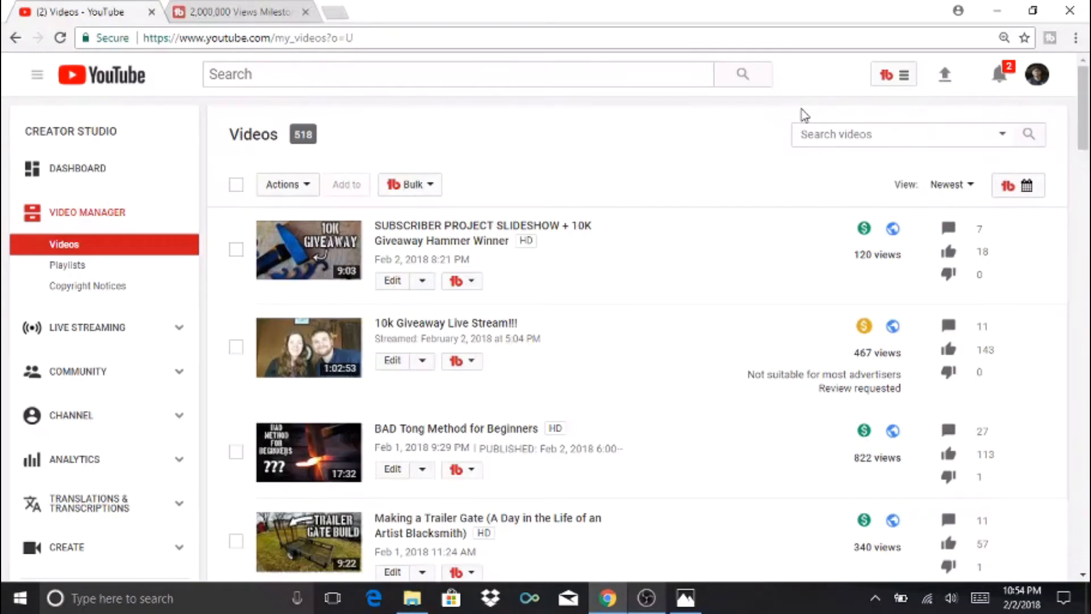
{"action": "mouse_move", "coordinate": [841, 111]}
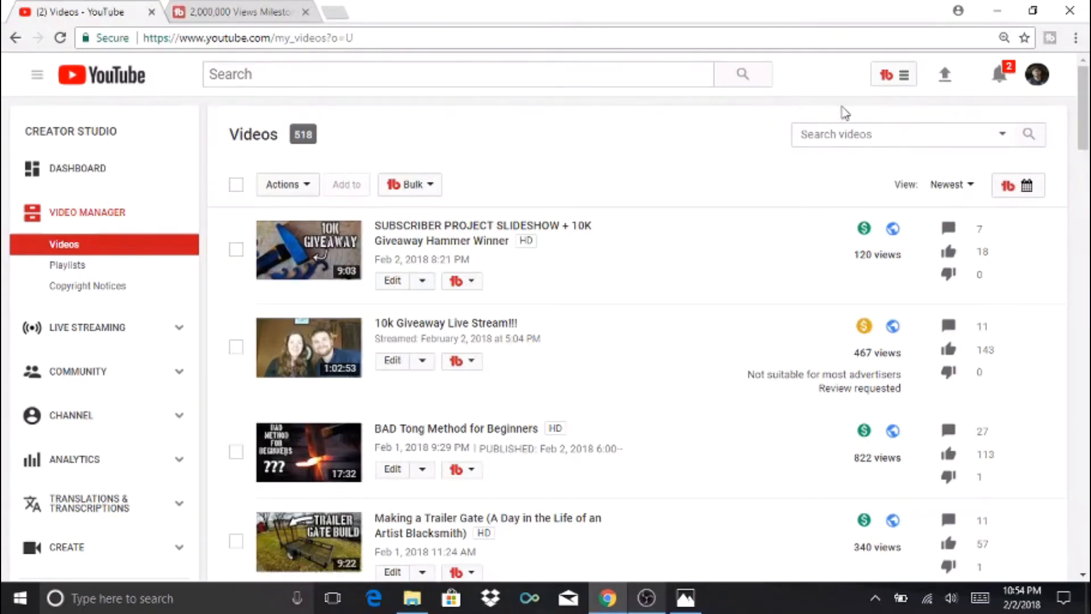
{"action": "mouse_move", "coordinate": [898, 115]}
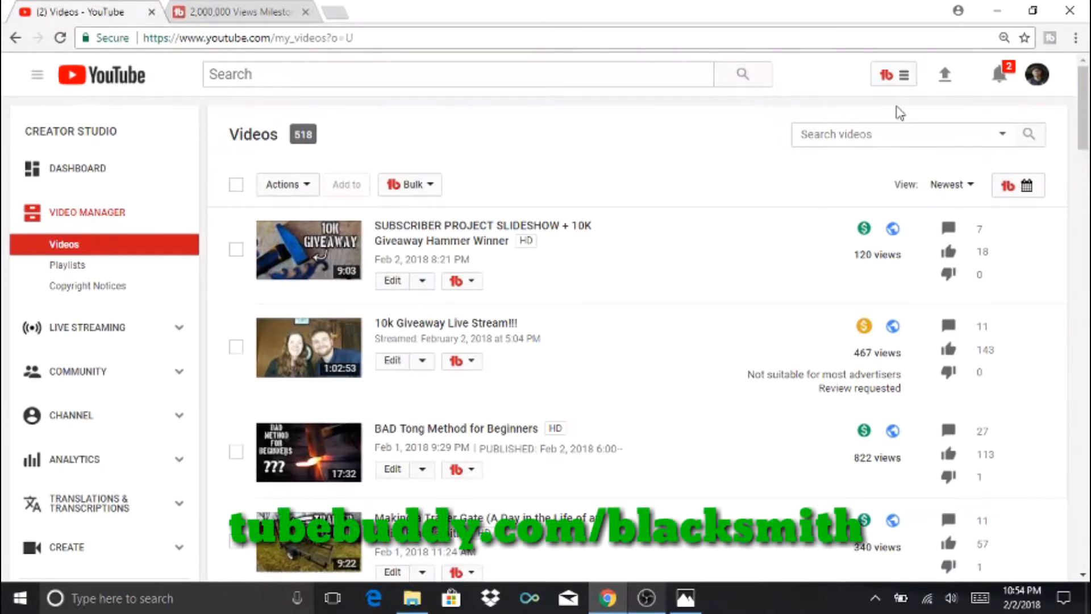
- Bring up the TubeBuddy tools menu over the Creator Studio videos list
{"action": "left_click", "coordinate": [895, 74]}
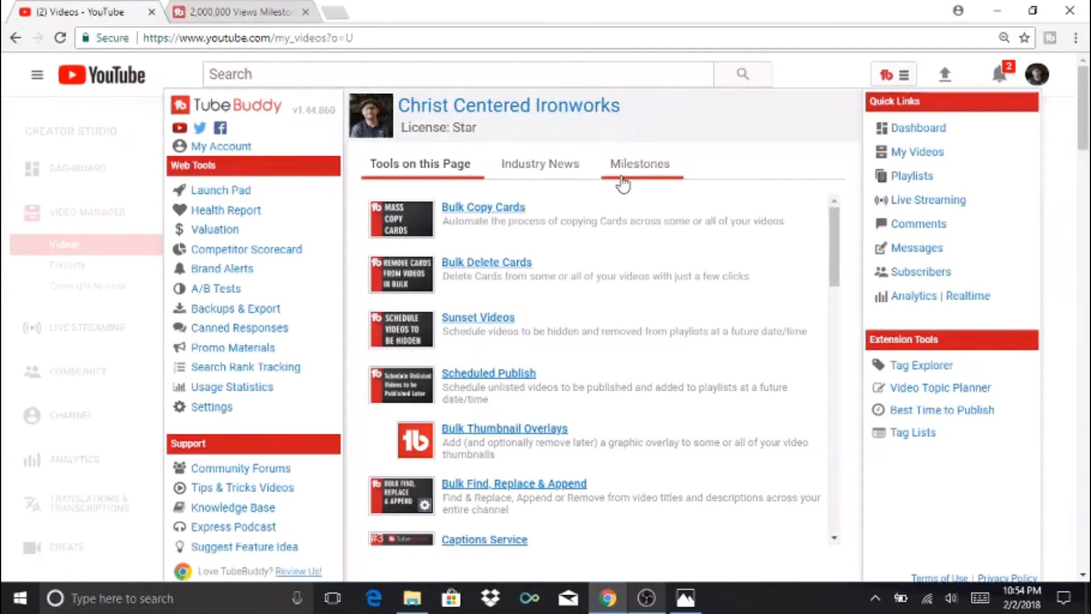
- Show the Milestones list, scrolling through recently achieved milestones down to 450 uploads
{"action": "left_click", "coordinate": [639, 164]}
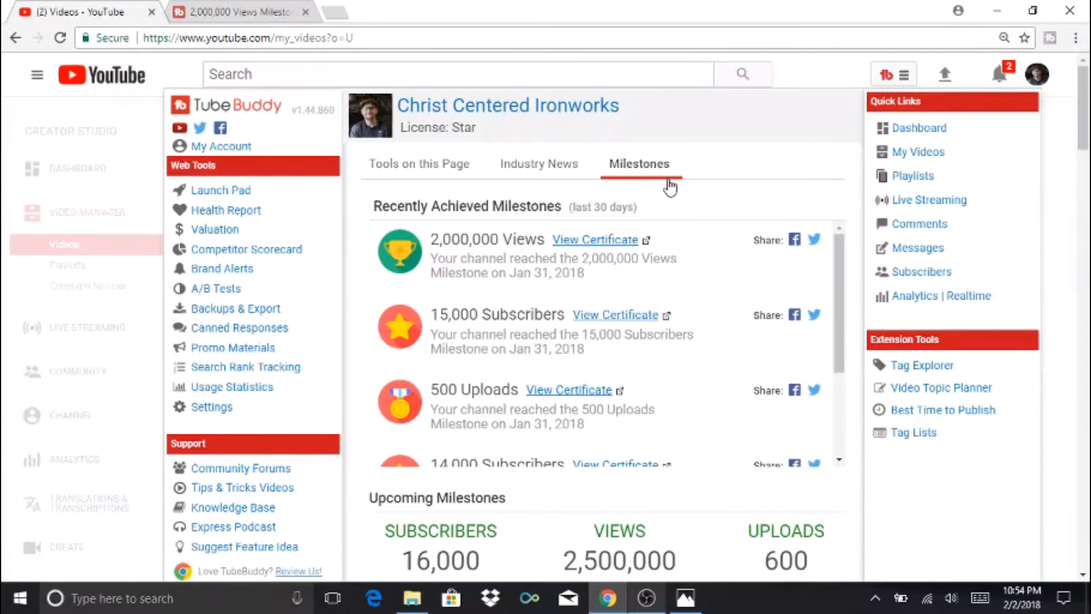
{"action": "mouse_move", "coordinate": [654, 203]}
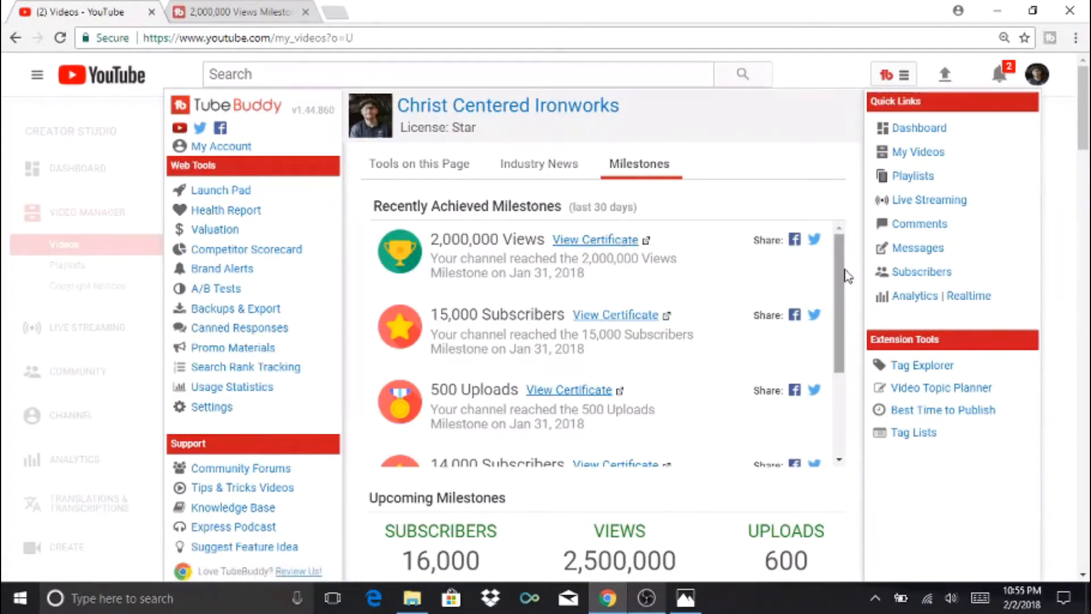
{"action": "scroll", "scroll_direction": "down", "scroll_amount": 3}
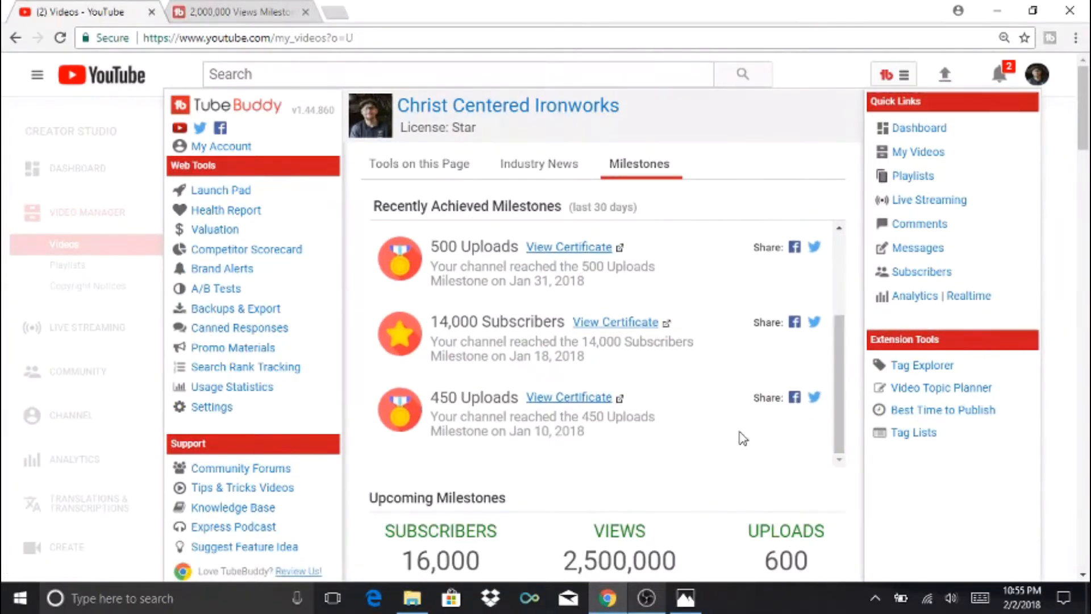
{"action": "mouse_move", "coordinate": [431, 421]}
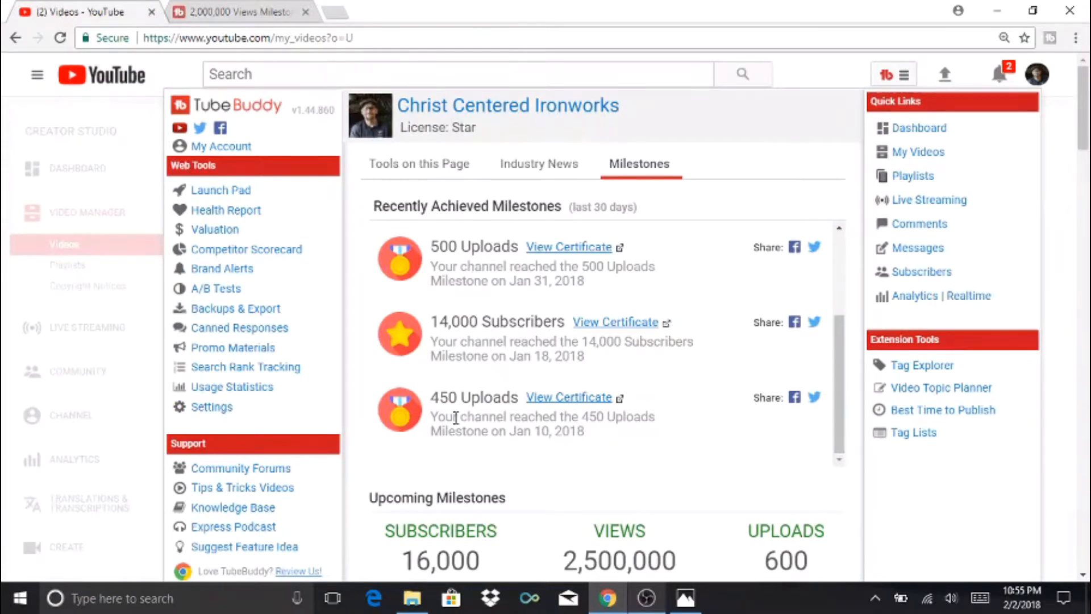
{"action": "mouse_move", "coordinate": [565, 420]}
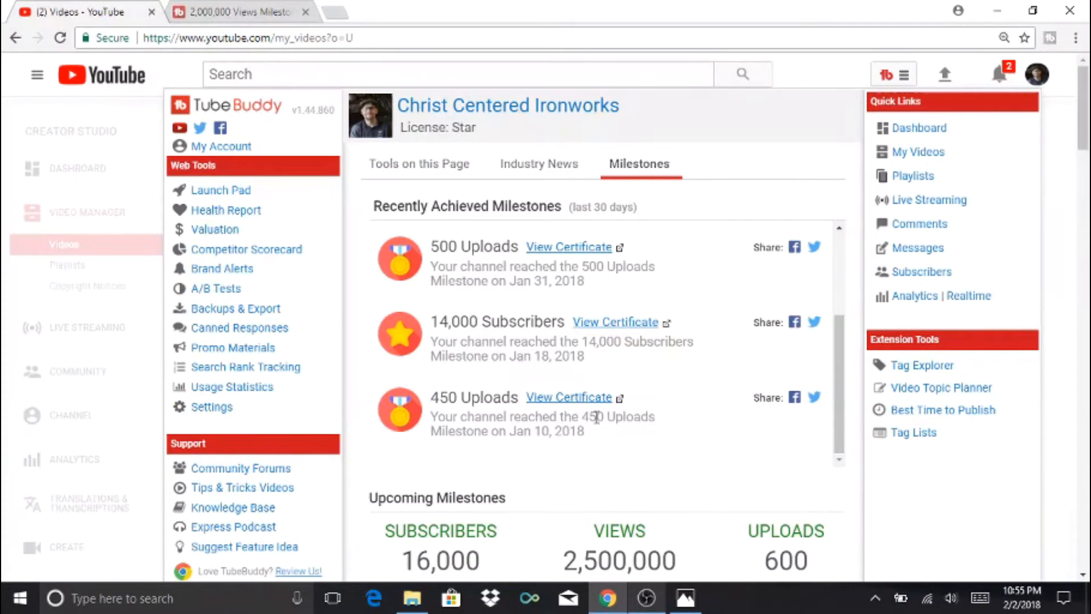
{"action": "mouse_move", "coordinate": [464, 349]}
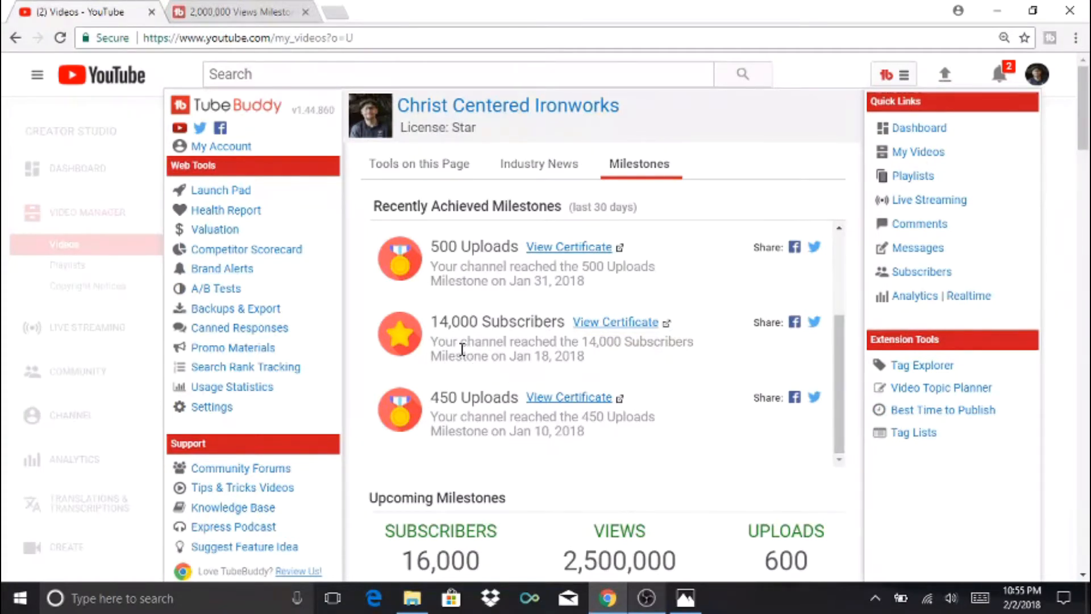
{"action": "mouse_move", "coordinate": [549, 362]}
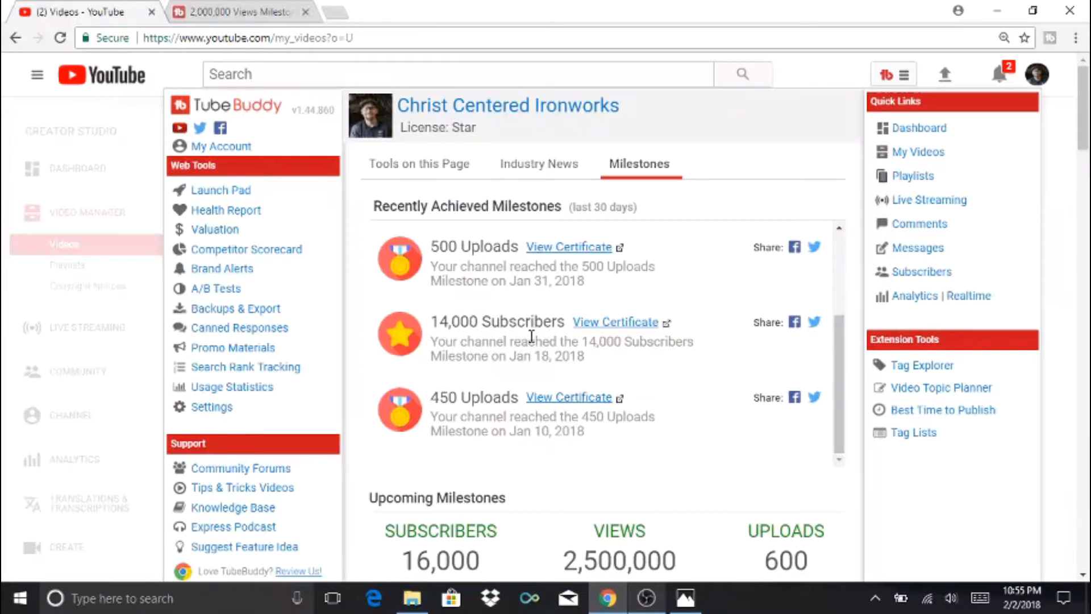
{"action": "mouse_move", "coordinate": [564, 297]}
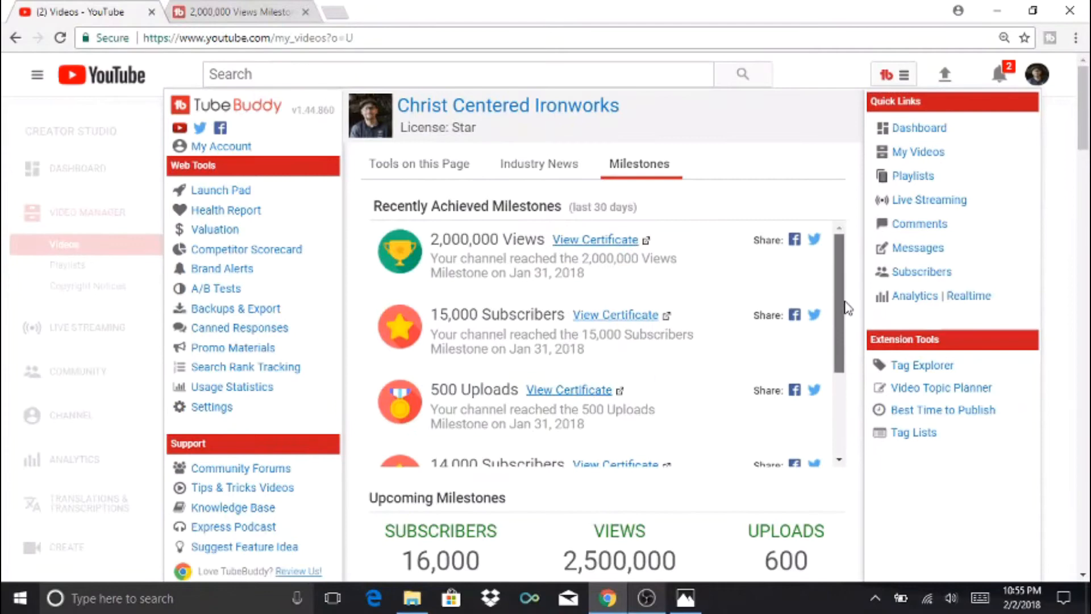
{"action": "mouse_move", "coordinate": [544, 289]}
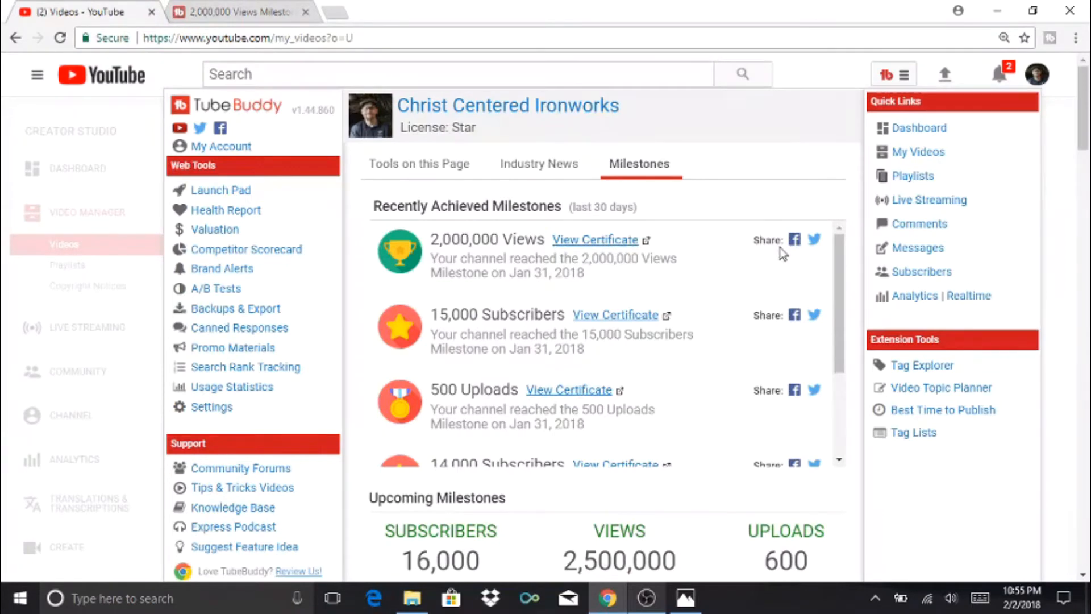
{"action": "mouse_move", "coordinate": [800, 259]}
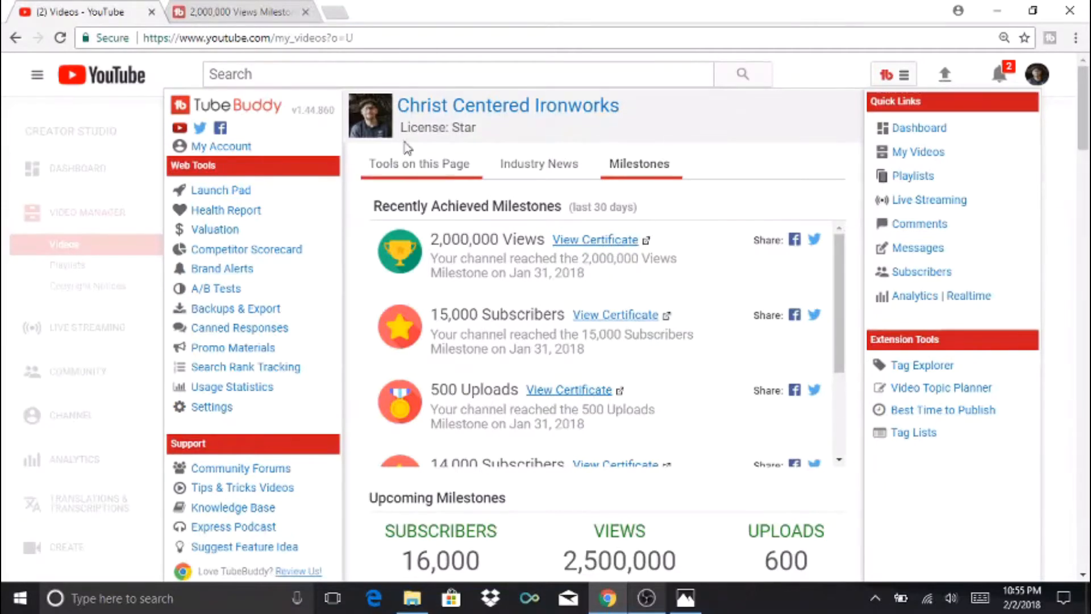
- Download the 2,000,000 Views certificate from its milestone page and review the page
{"action": "left_click", "coordinate": [594, 239]}
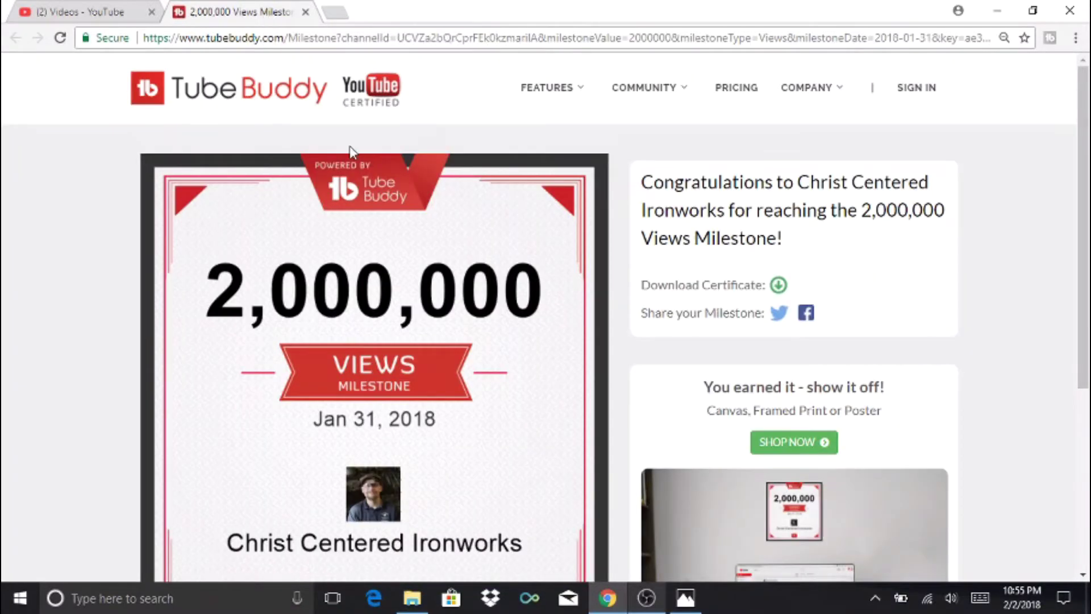
{"action": "mouse_move", "coordinate": [264, 229]}
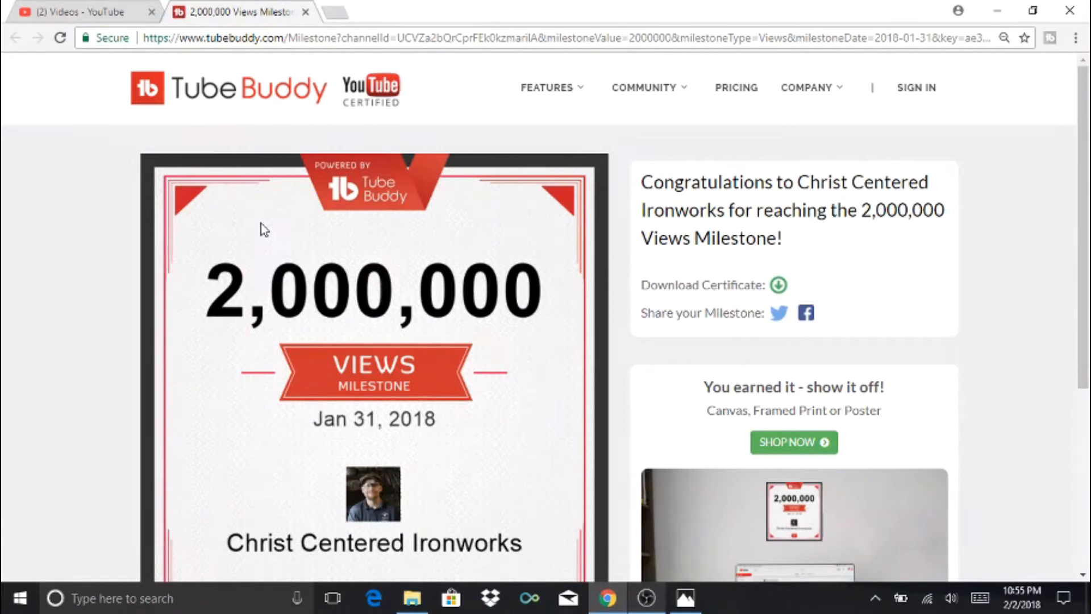
{"action": "mouse_move", "coordinate": [413, 553]}
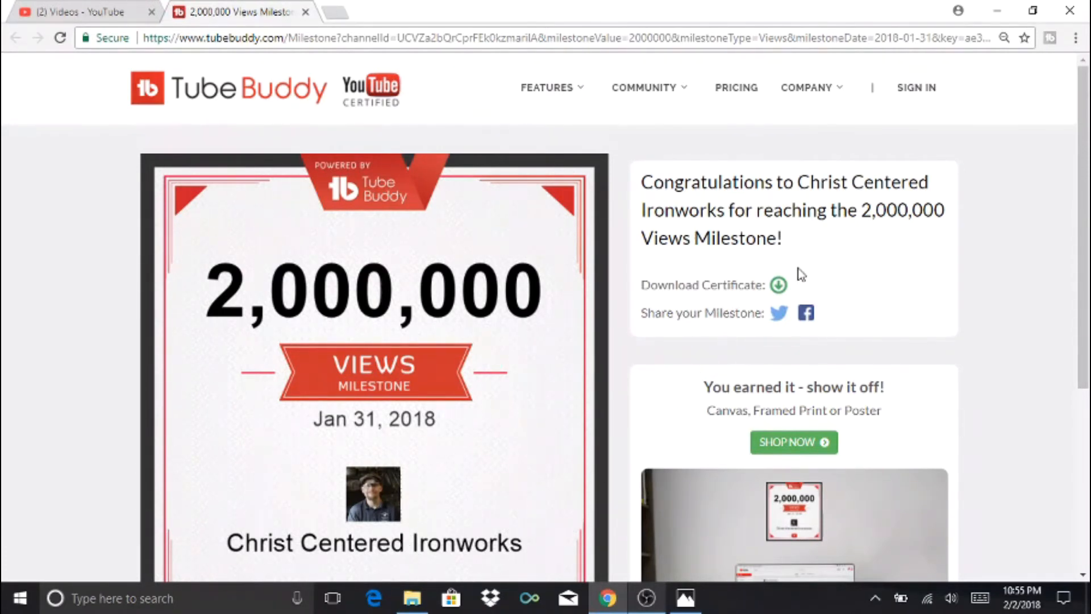
{"action": "scroll", "scroll_direction": "down", "scroll_amount": 3}
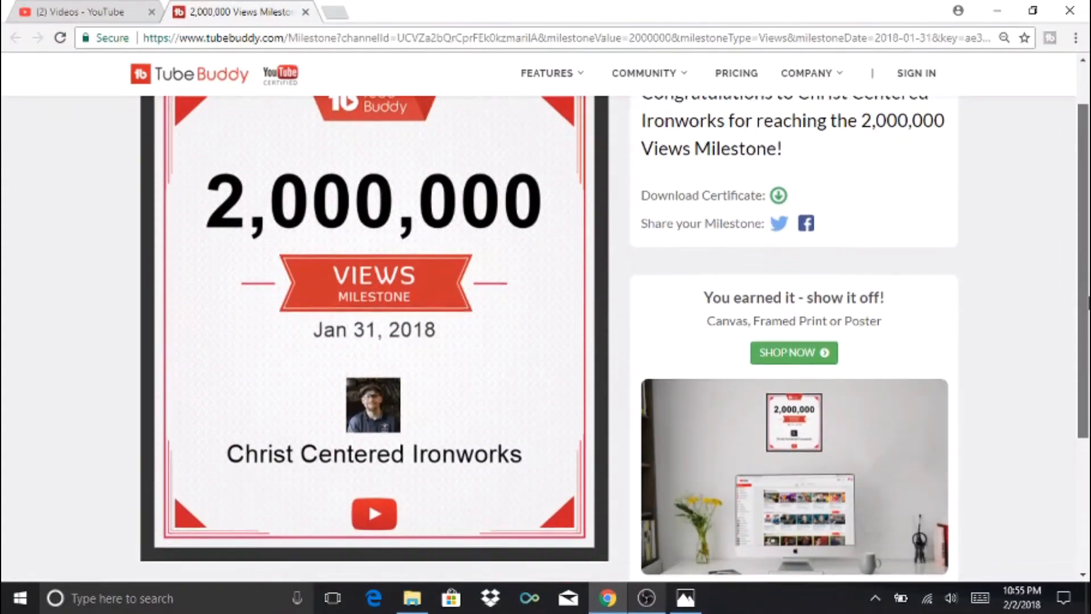
{"action": "scroll", "scroll_direction": "down", "scroll_amount": 3}
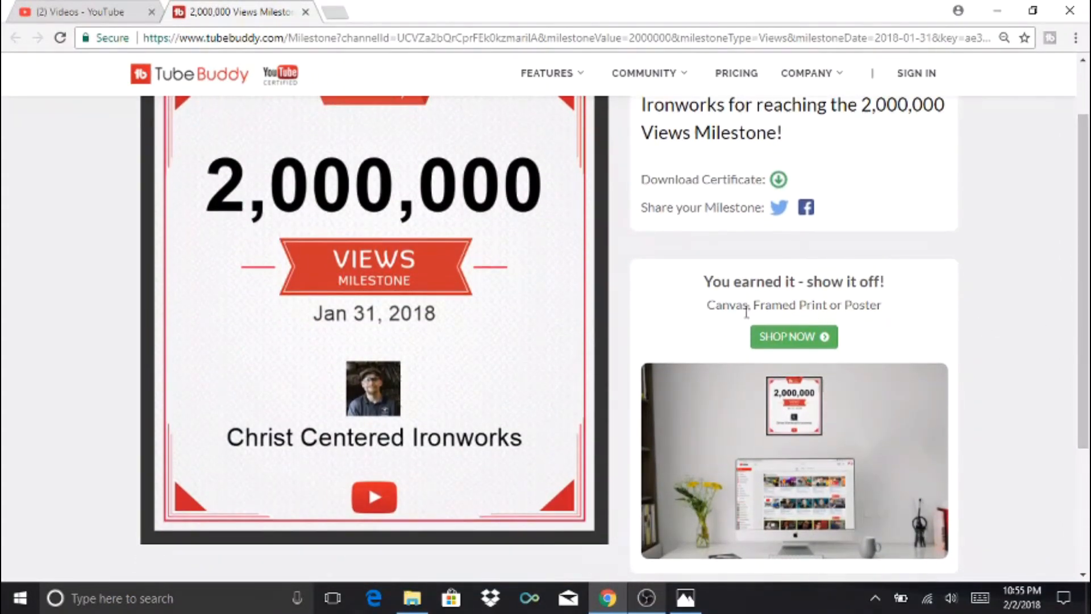
{"action": "mouse_move", "coordinate": [763, 339]}
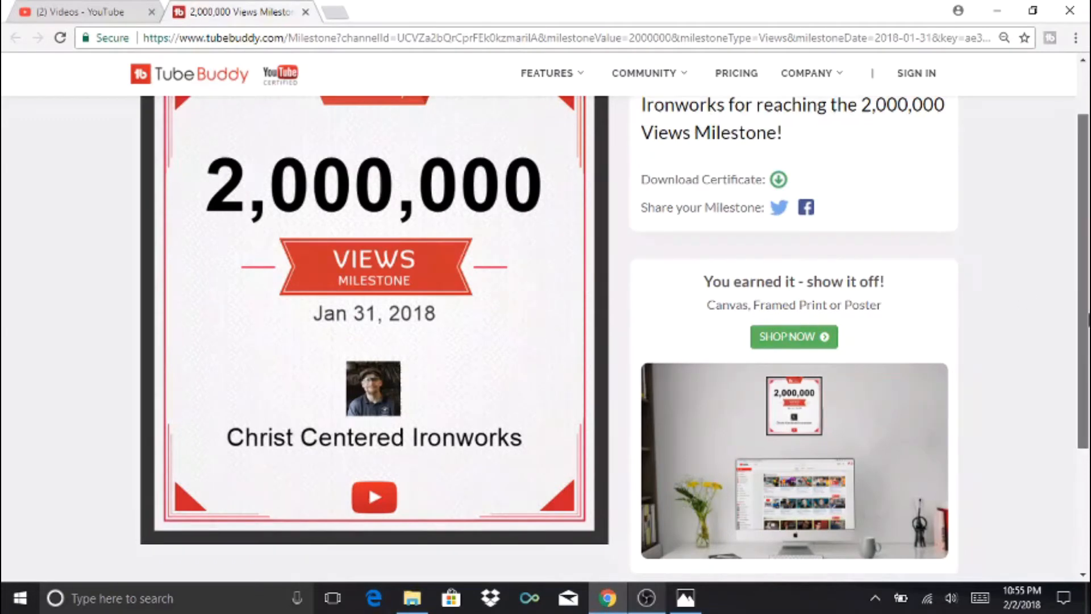
{"action": "scroll", "scroll_direction": "up", "scroll_amount": 3}
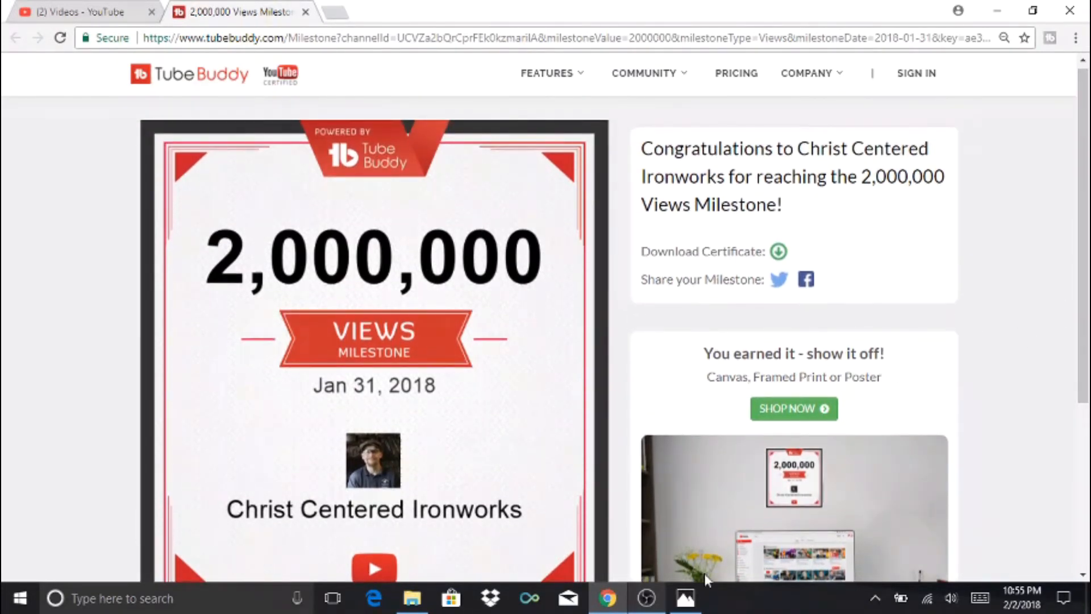
- View the downloaded 2,000,000 Views certificate JPG in Photos, then close it
{"action": "left_click", "coordinate": [681, 597]}
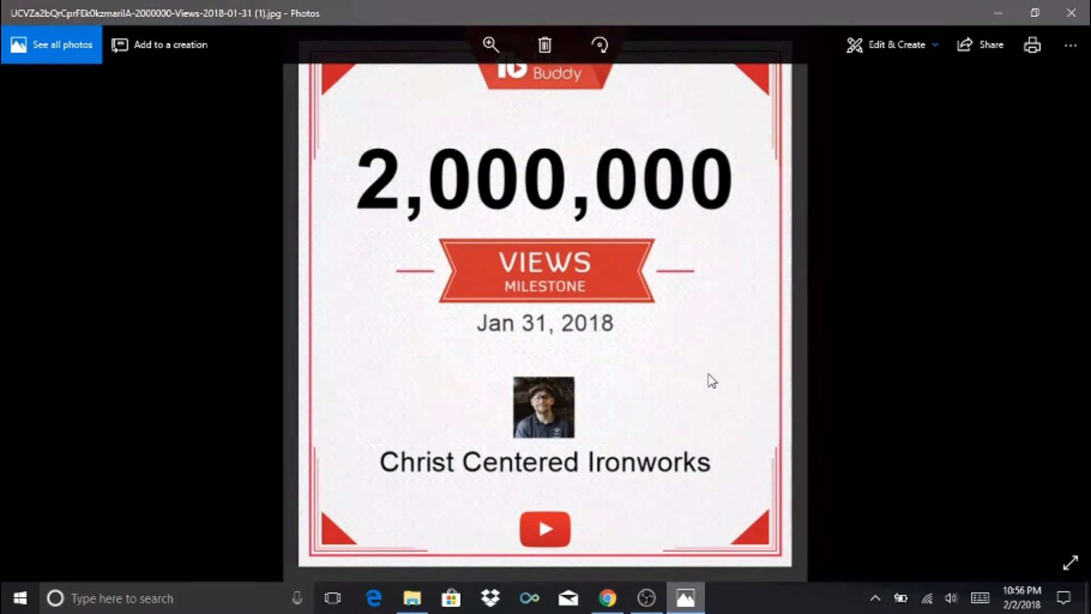
{"action": "mouse_move", "coordinate": [449, 266]}
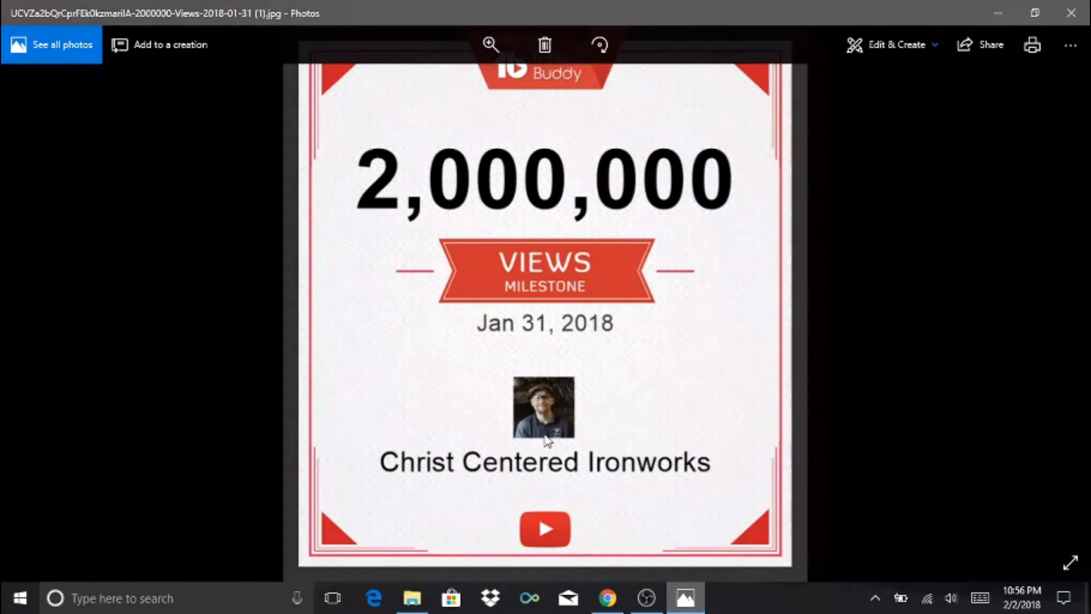
{"action": "mouse_move", "coordinate": [625, 395]}
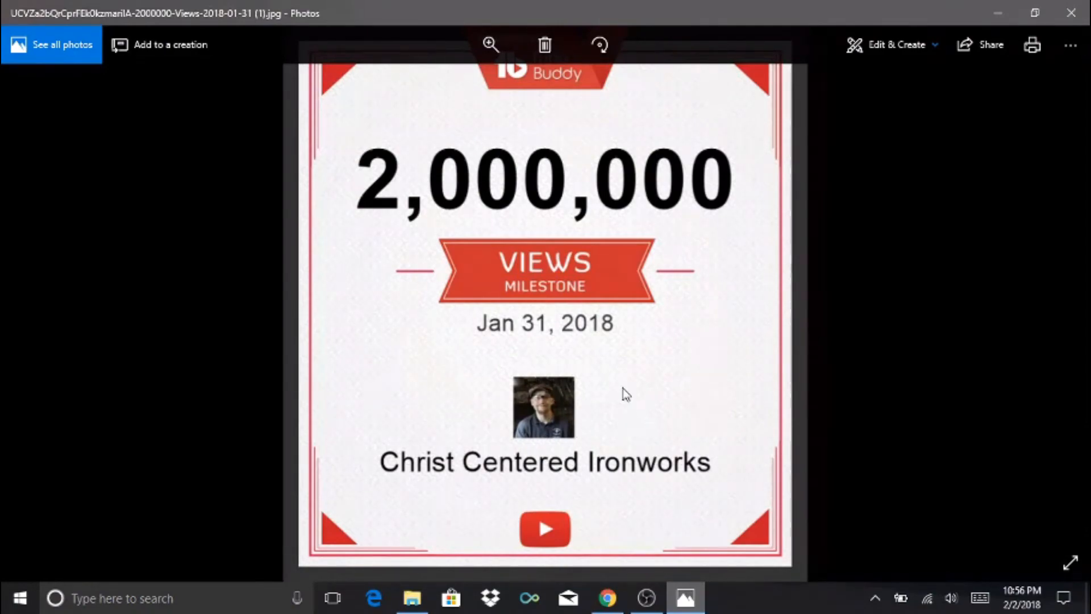
{"action": "left_click", "coordinate": [610, 597]}
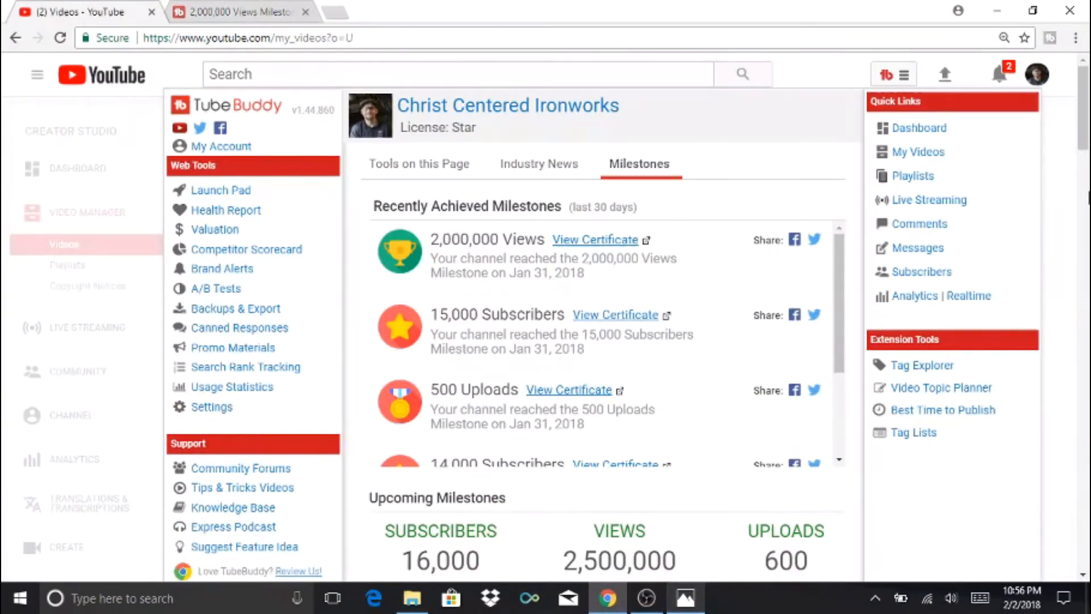
- Scroll to the Upcoming Milestones: about 830 subscribers, 473K views and 89 uploads to go
{"action": "scroll", "scroll_direction": "down", "scroll_amount": 3}
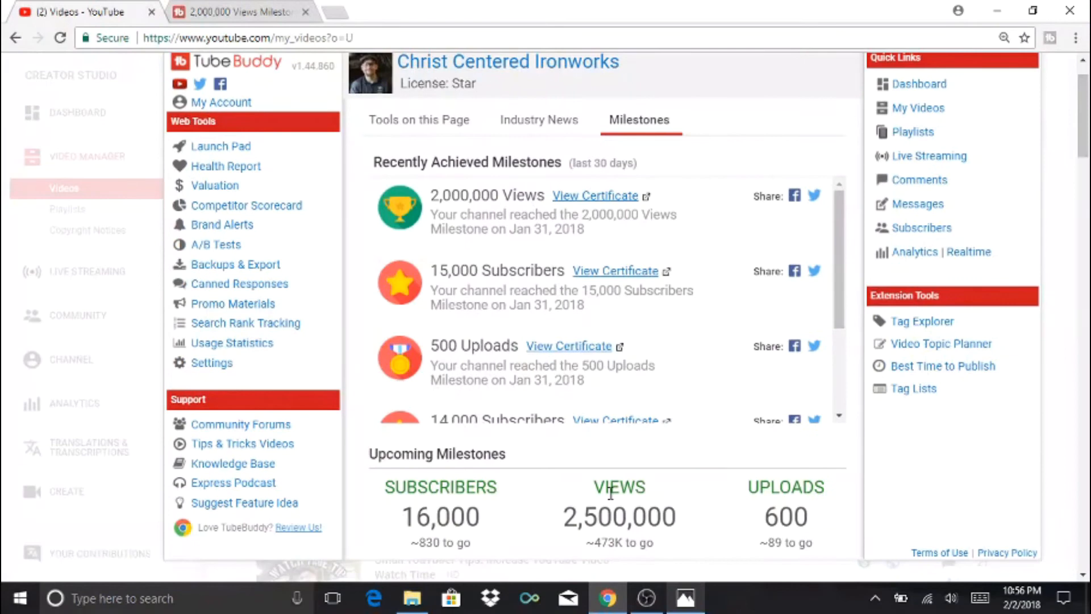
{"action": "mouse_move", "coordinate": [434, 525]}
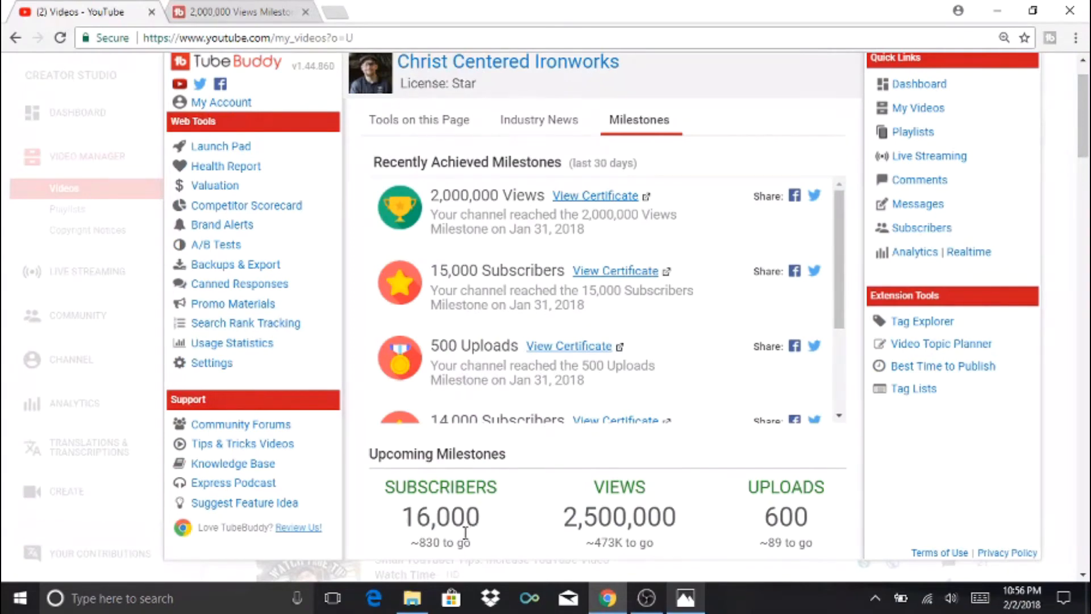
{"action": "mouse_move", "coordinate": [604, 541]}
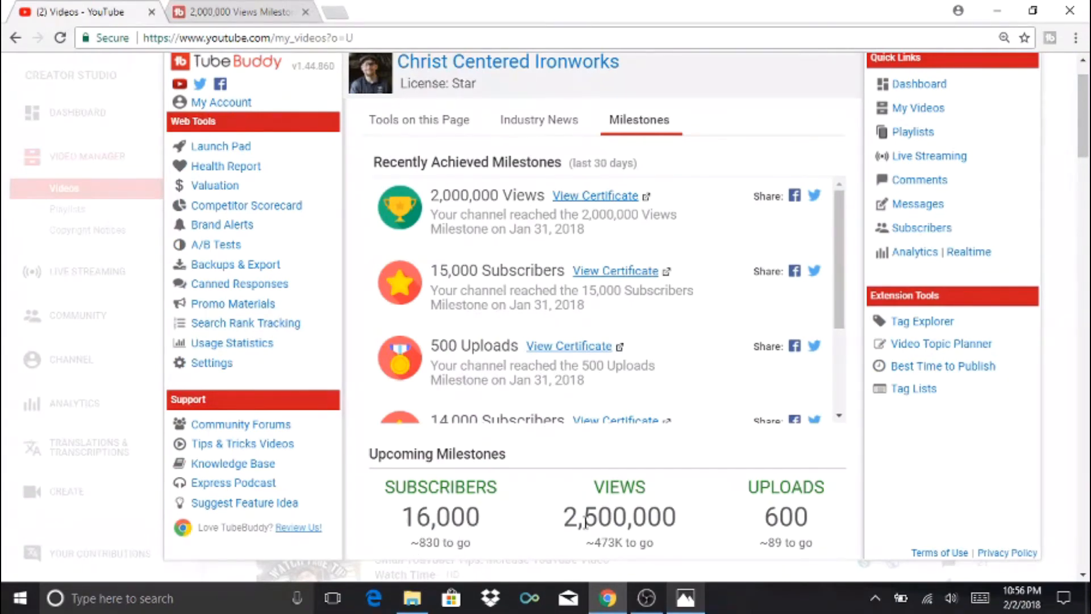
{"action": "mouse_move", "coordinate": [622, 543]}
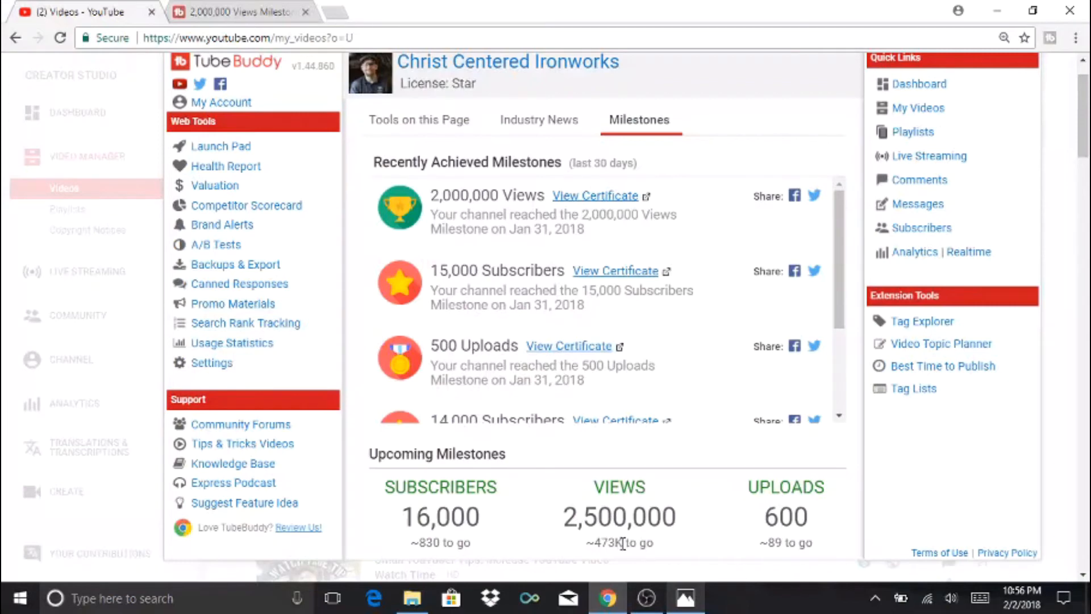
{"action": "mouse_move", "coordinate": [632, 561]}
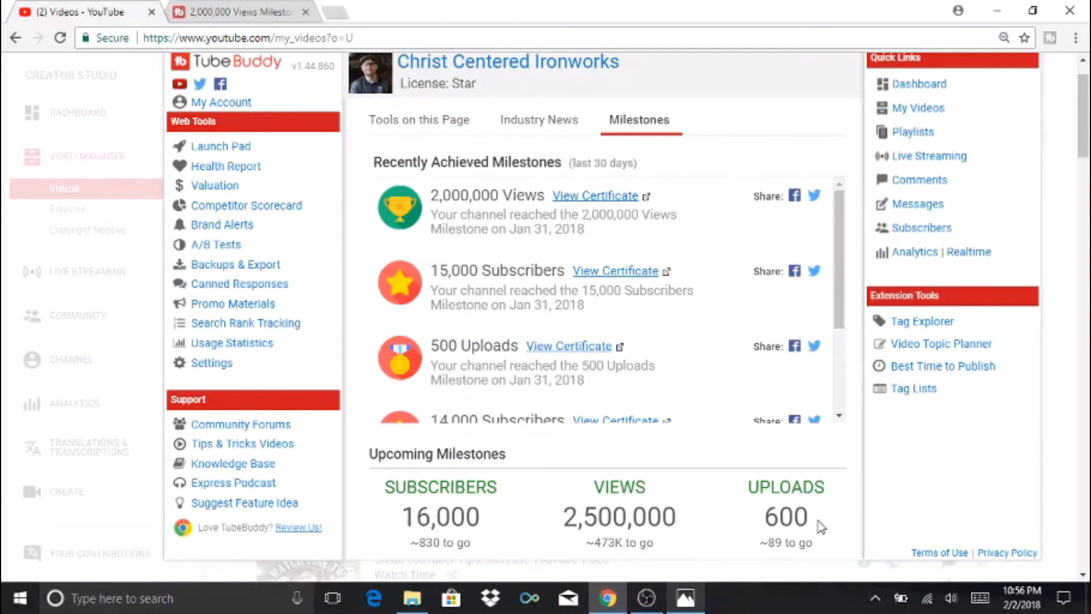
{"action": "mouse_move", "coordinate": [852, 343]}
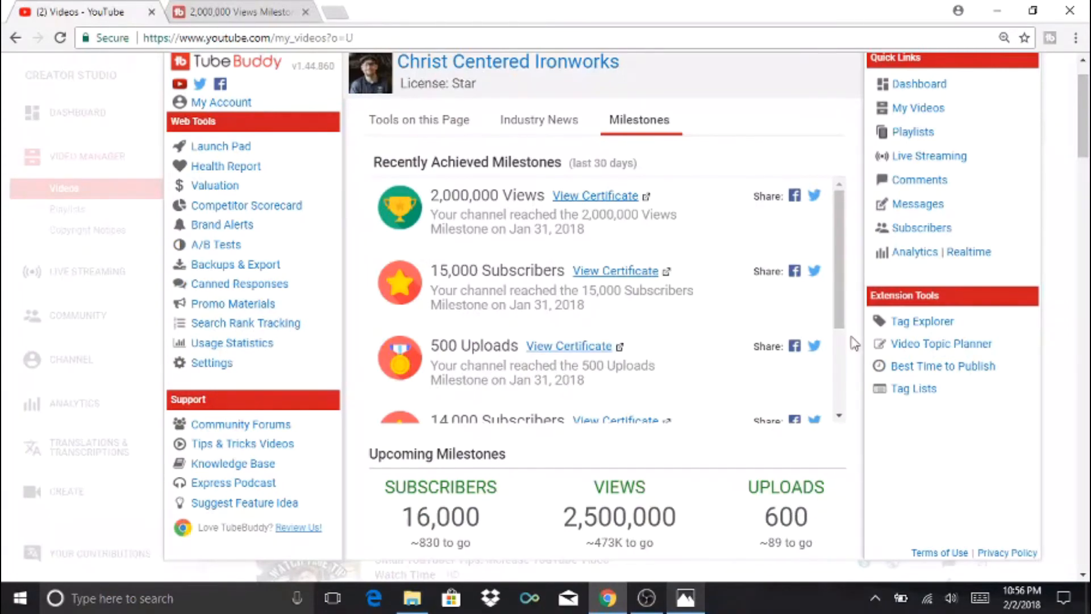
{"action": "mouse_move", "coordinate": [775, 289]}
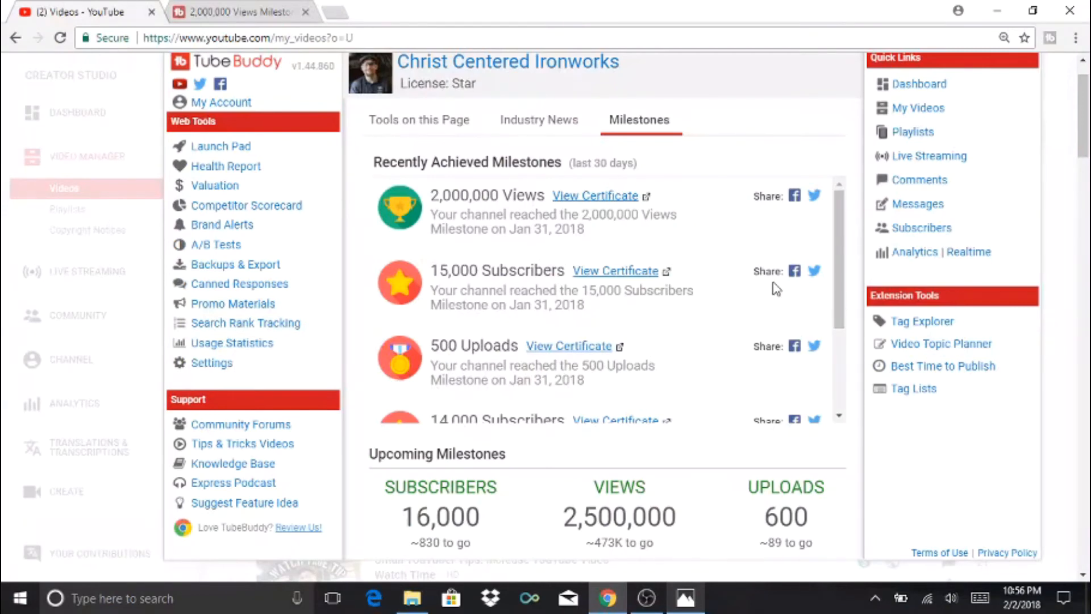
{"action": "mouse_move", "coordinate": [809, 239]}
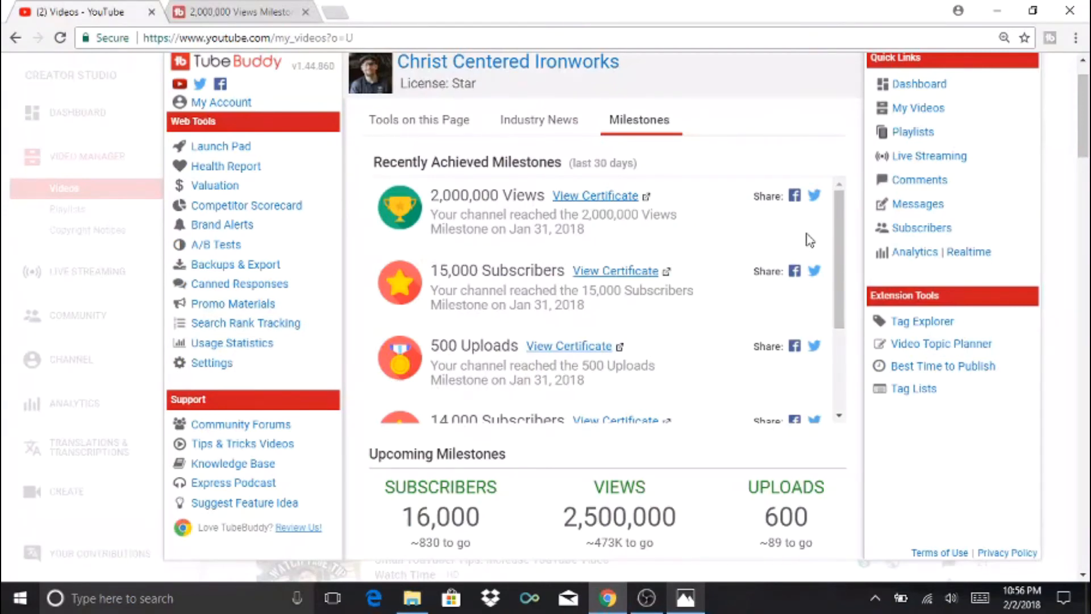
{"action": "mouse_move", "coordinate": [805, 241]}
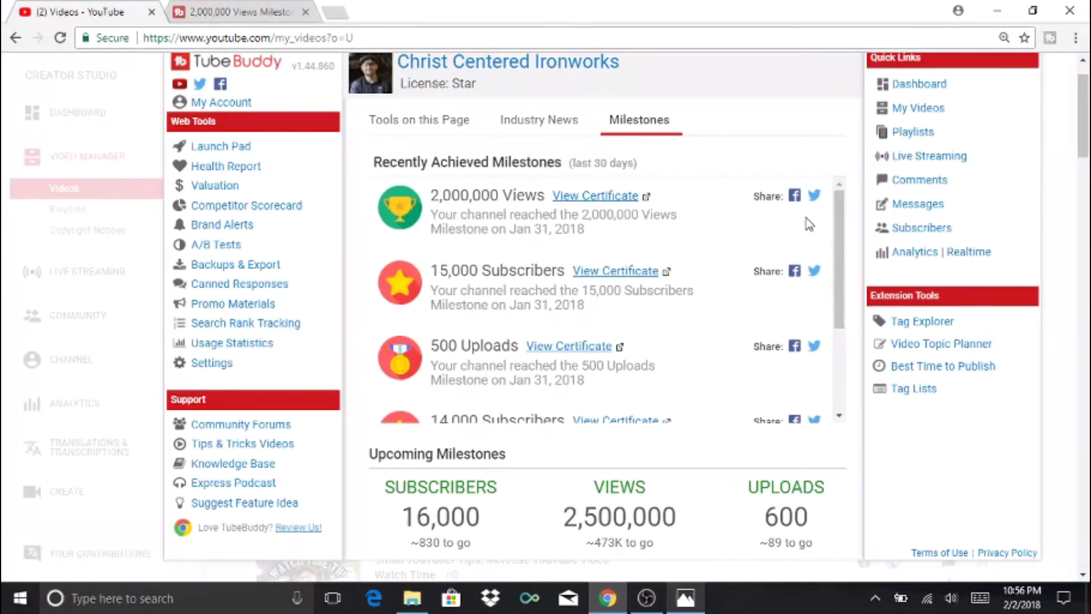
{"action": "mouse_move", "coordinate": [889, 195]}
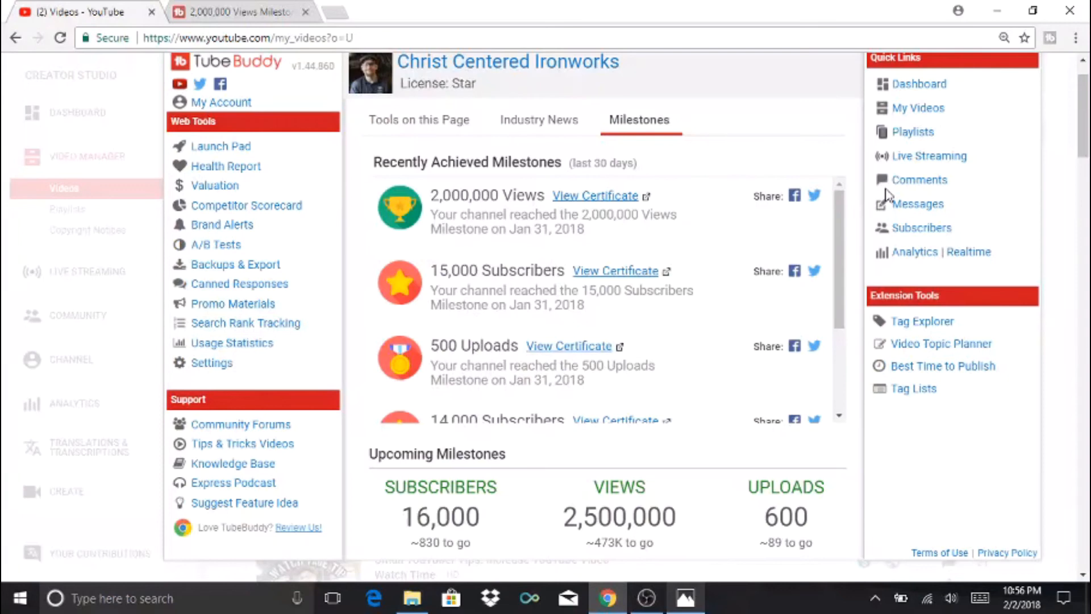
{"action": "mouse_move", "coordinate": [730, 216]}
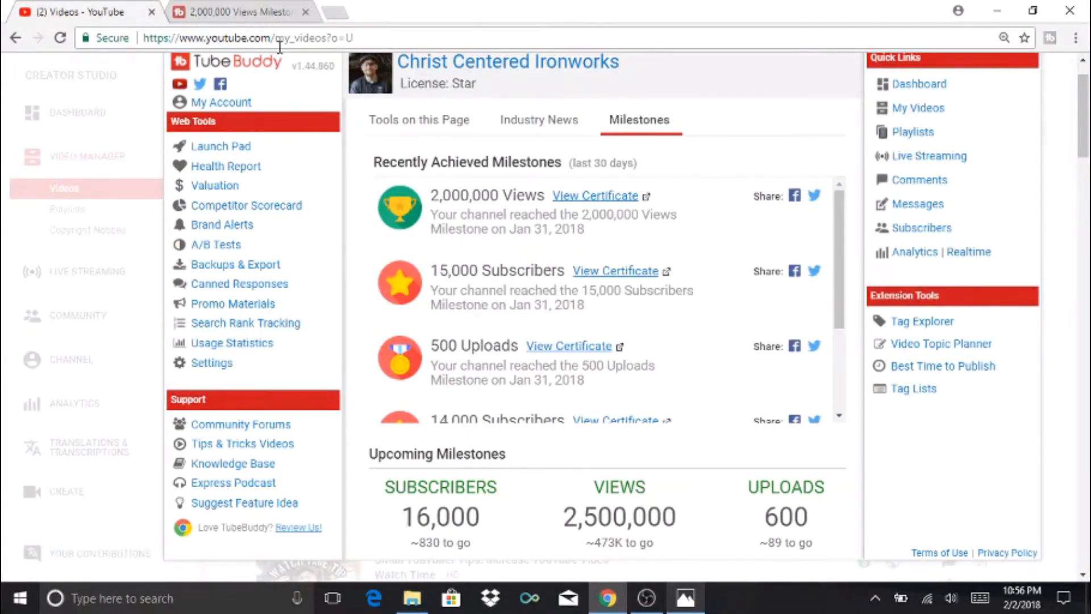
{"action": "mouse_move", "coordinate": [254, 18]}
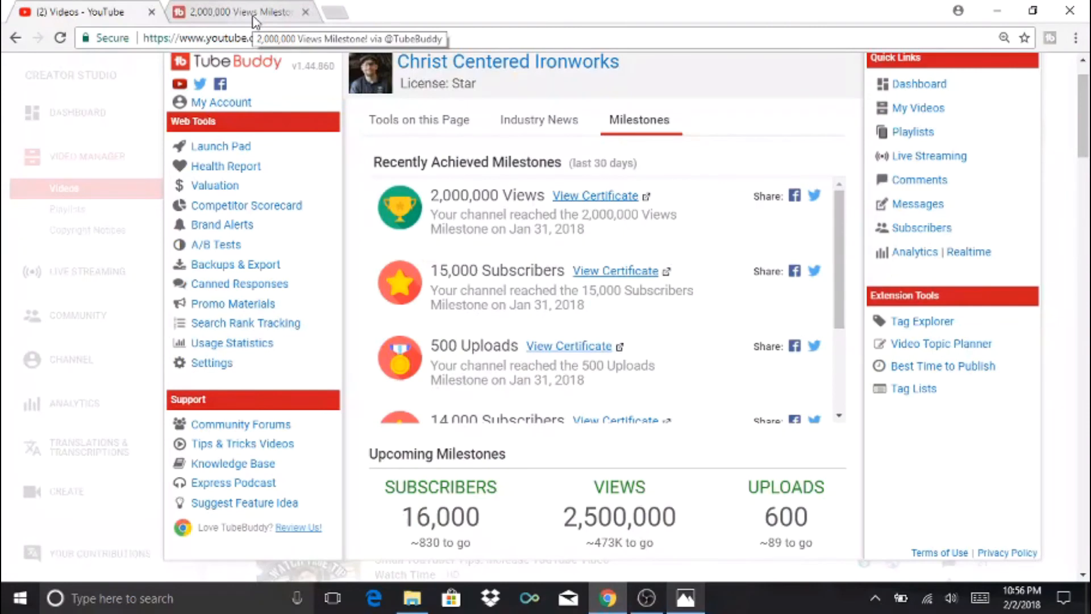